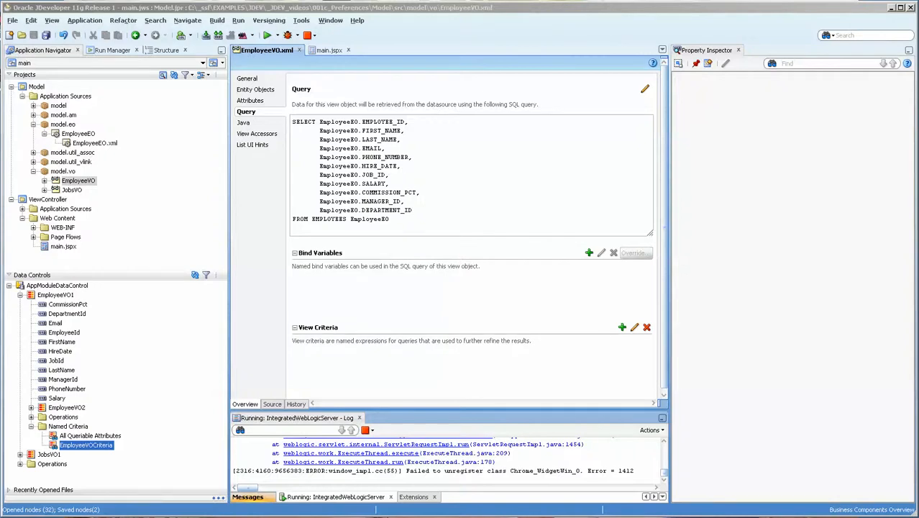
mouse_move(186, 251)
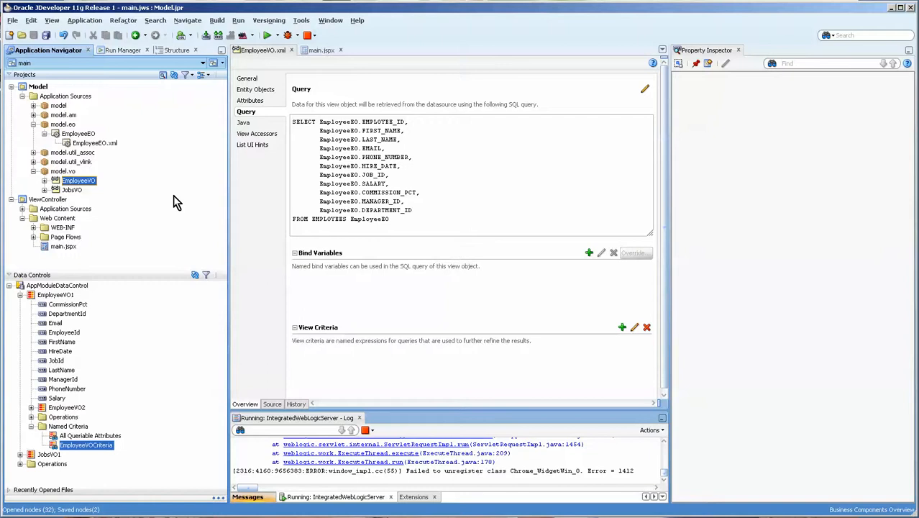
Create a view criteria item on LastName whose operand is a new string bind variable Lname.
left_click(77, 134)
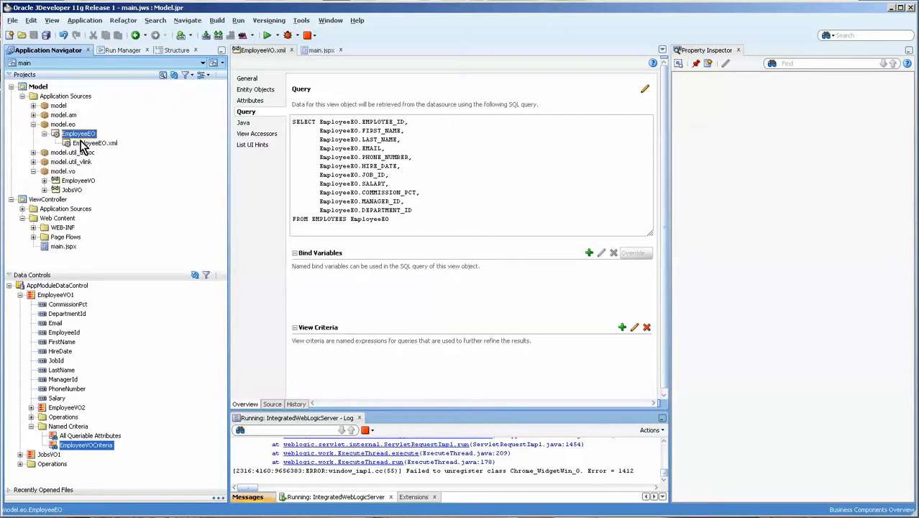
mouse_move(112, 189)
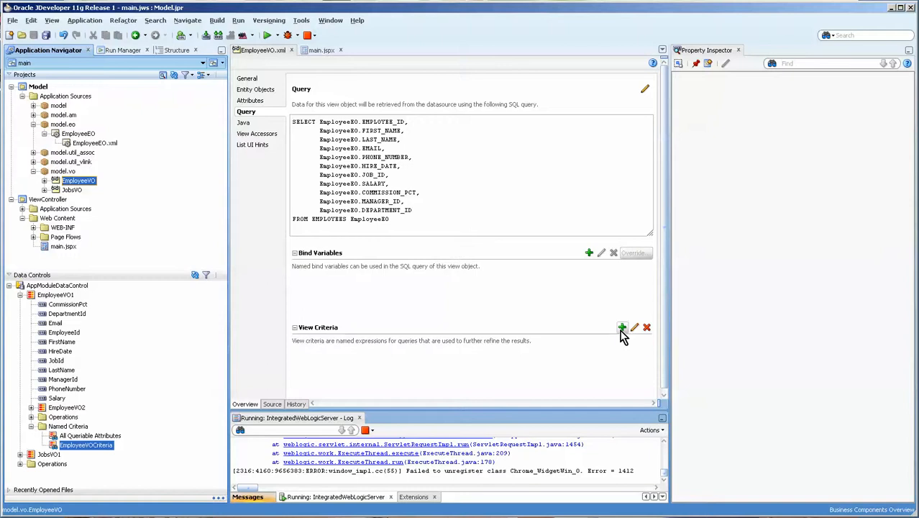
mouse_move(623, 328)
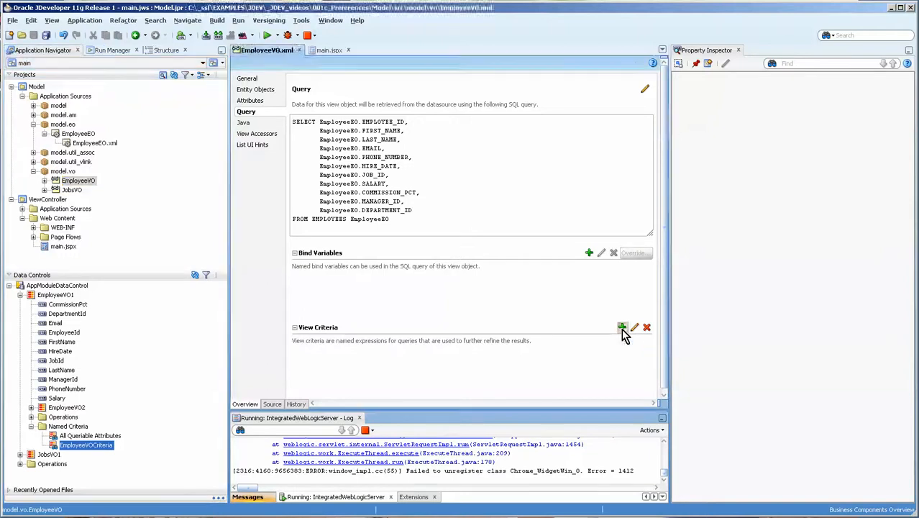
left_click(622, 328)
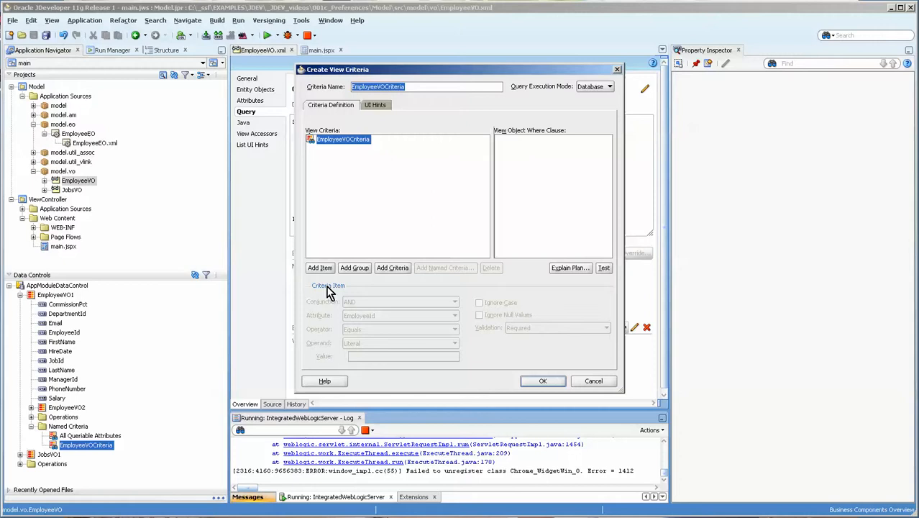
left_click(455, 314)
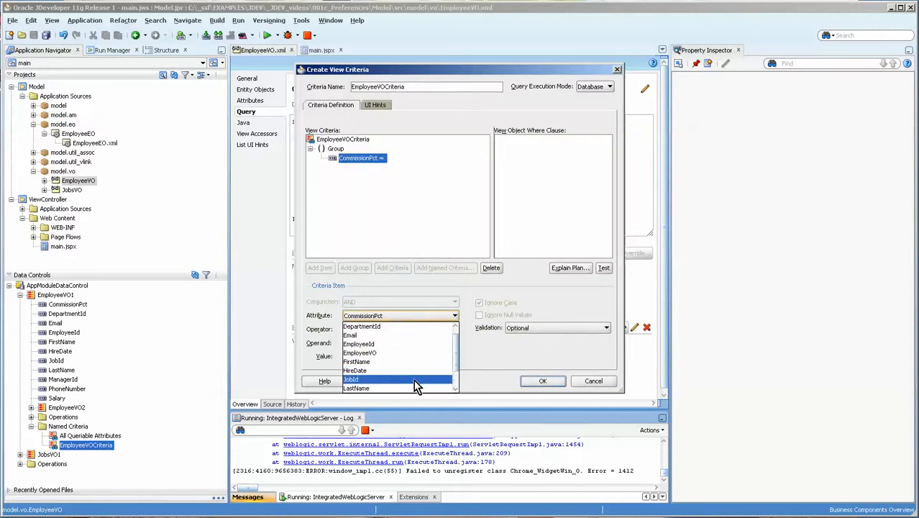
left_click(356, 388)
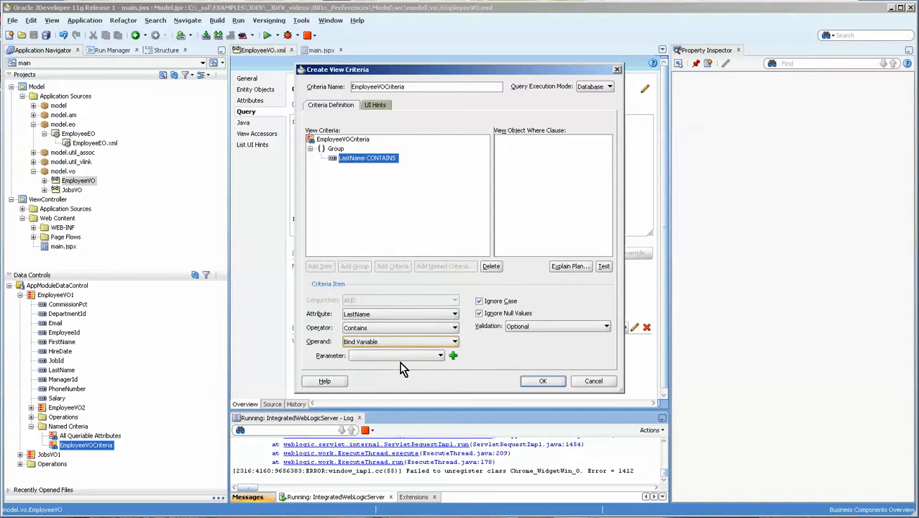
mouse_move(405, 388)
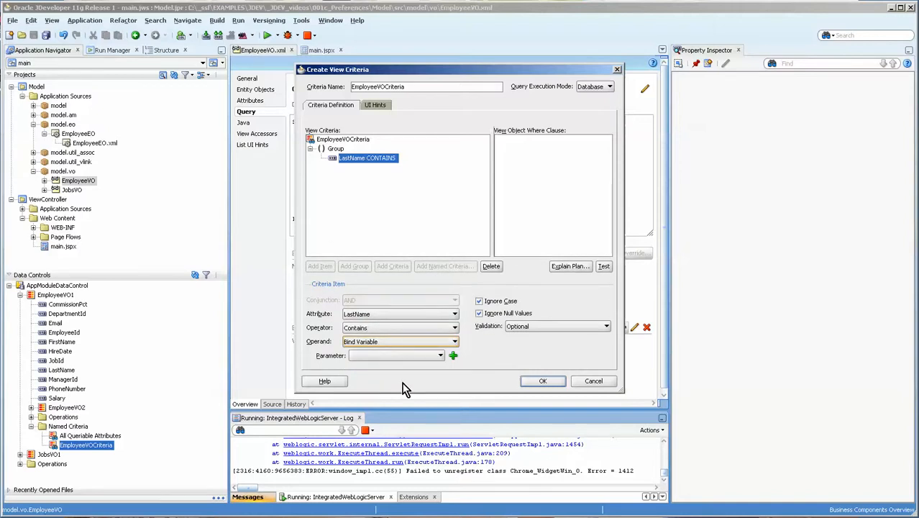
left_click(453, 355)
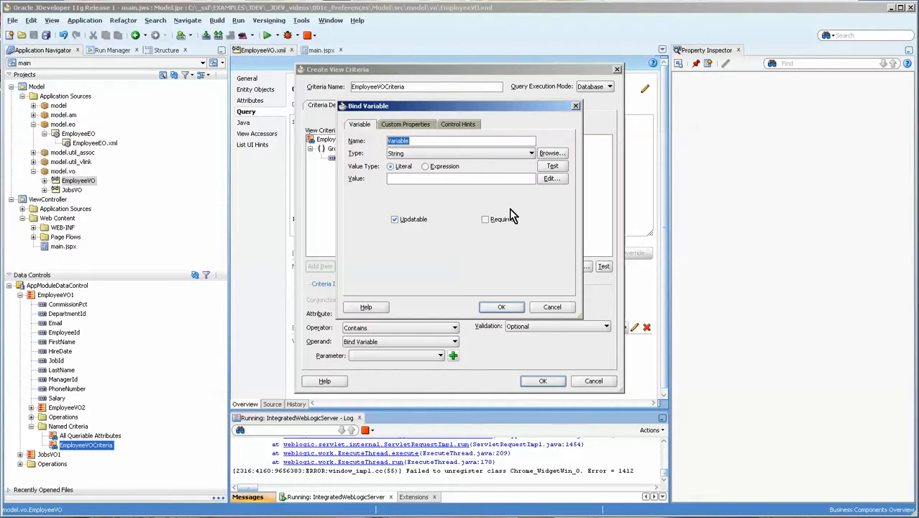
type("Lname")
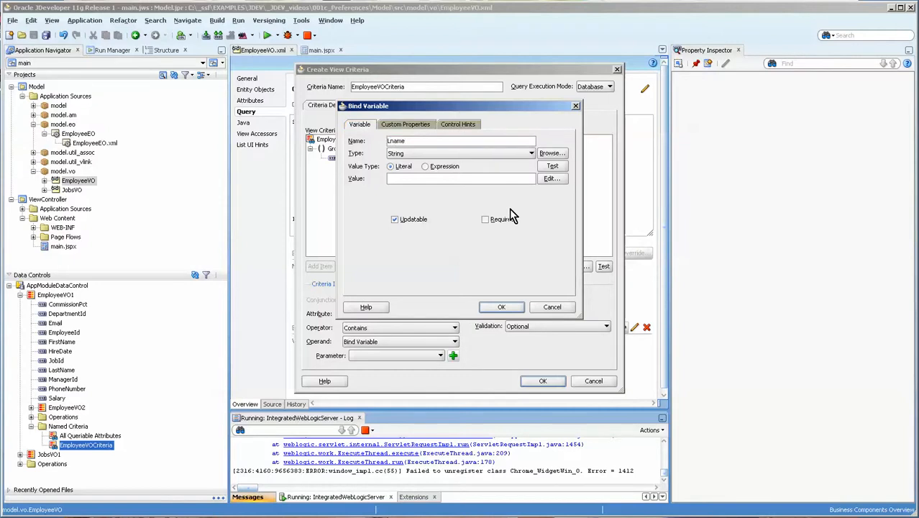
left_click(500, 308)
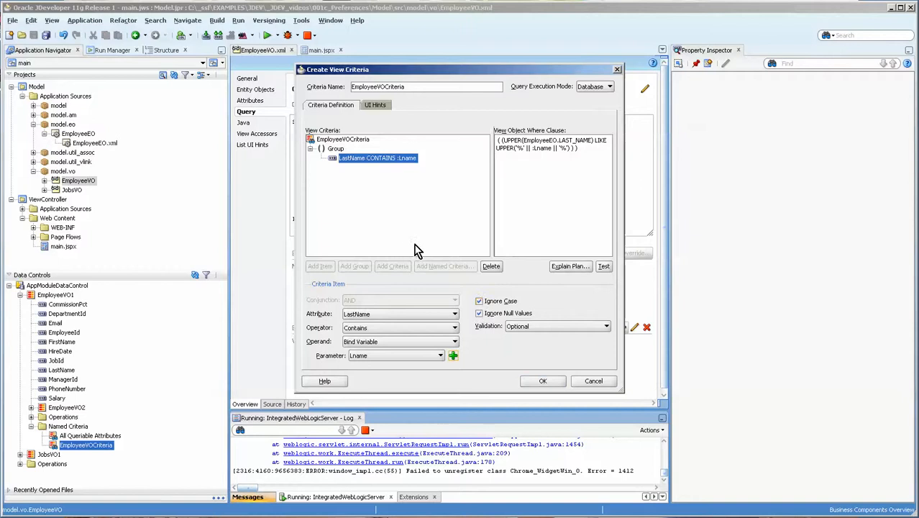
mouse_move(348, 174)
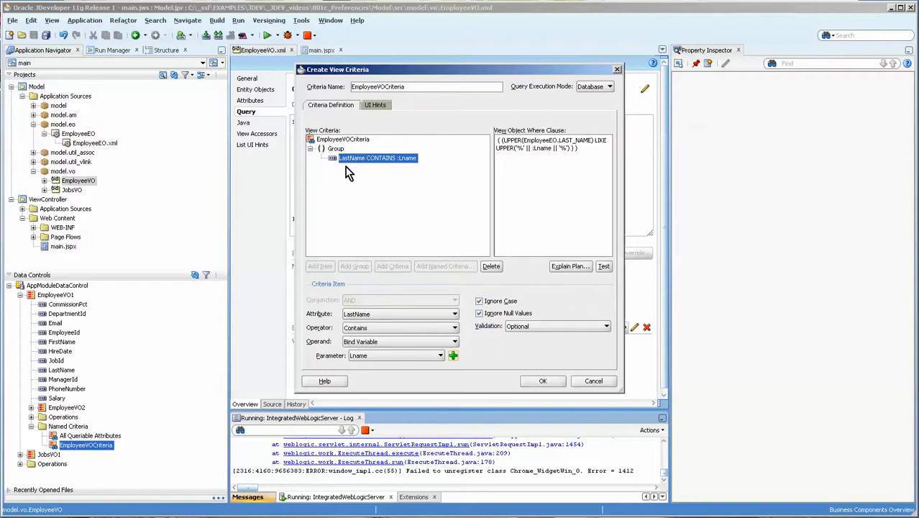
Adjust the criteria item attribute and operator settings and confirm the EmployeesVOCriteria view criteria.
left_click(337, 148)
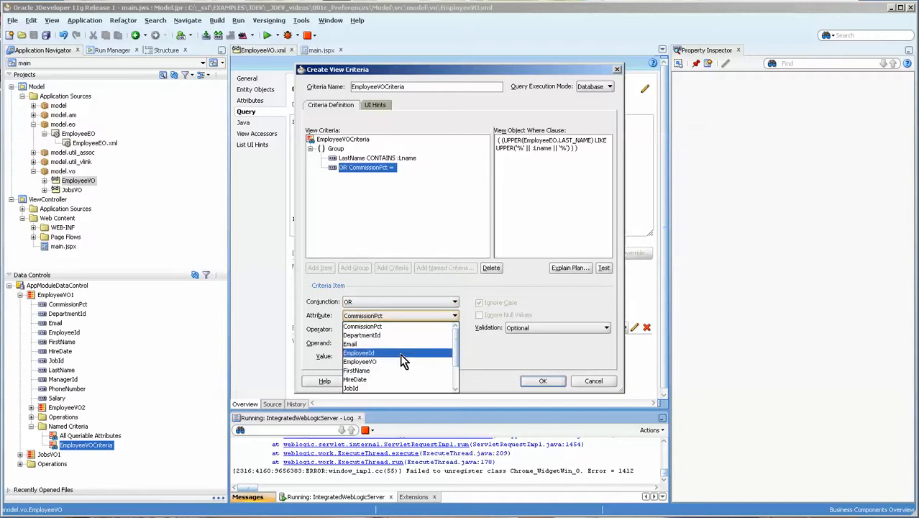
left_click(357, 371)
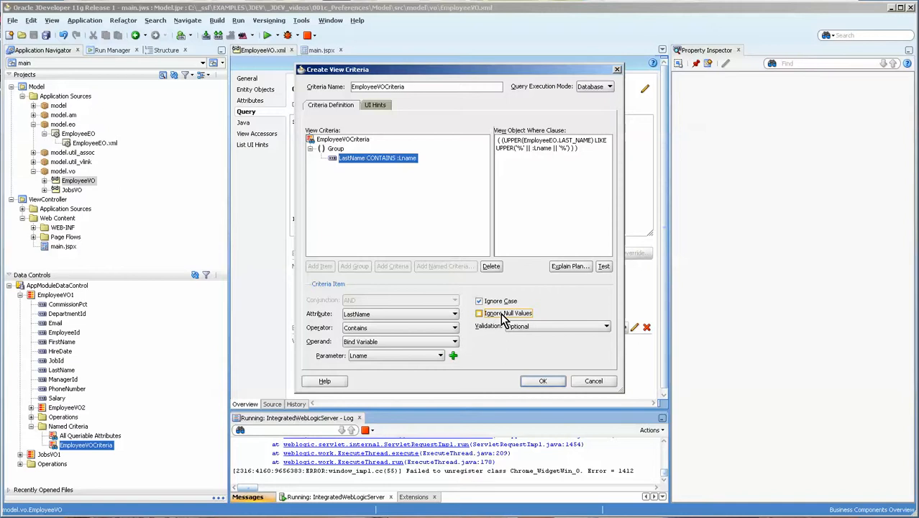
left_click(479, 314)
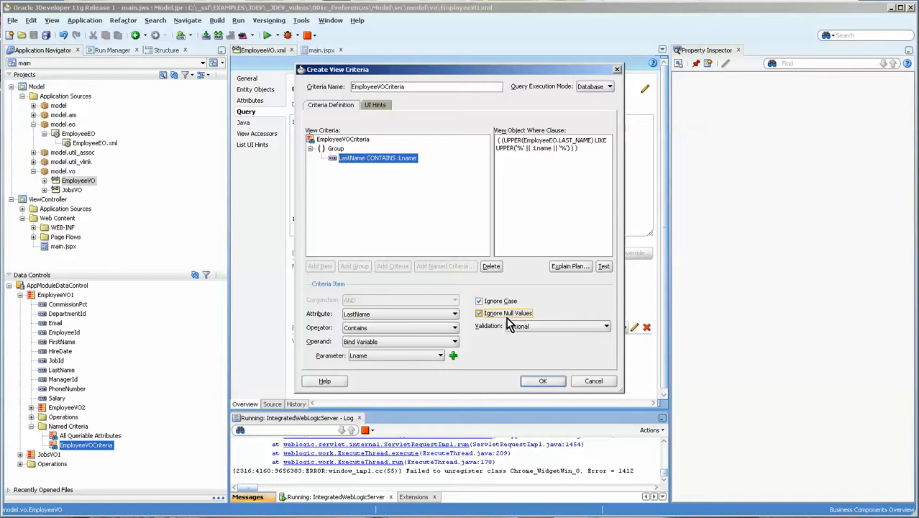
left_click(479, 314)
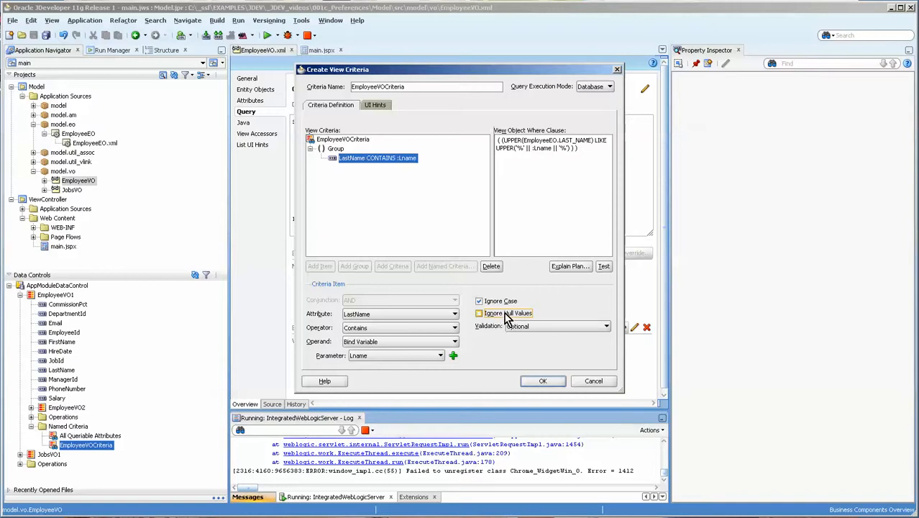
left_click(479, 313)
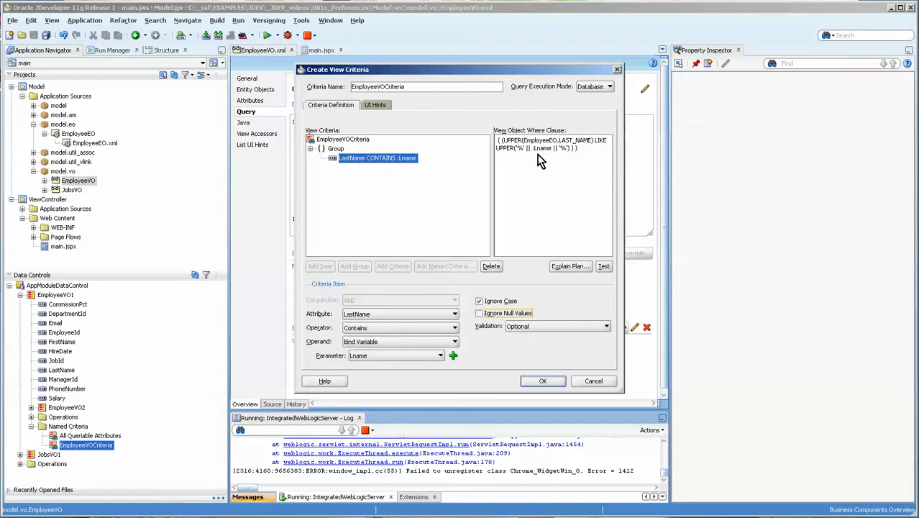
left_click(479, 313)
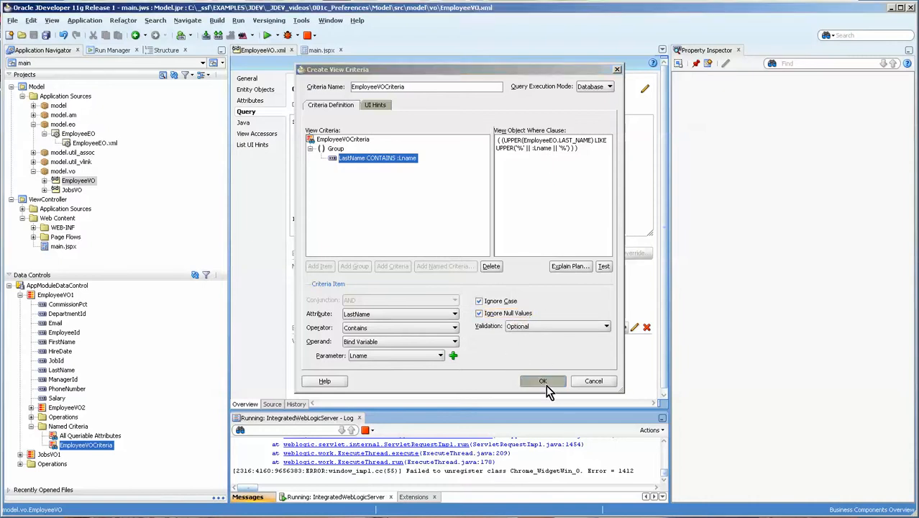
left_click(542, 379)
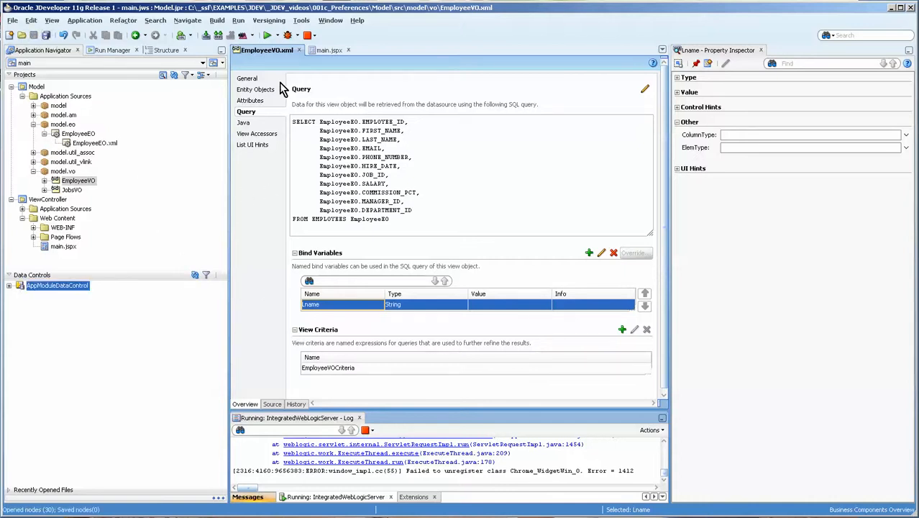
mouse_move(712, 501)
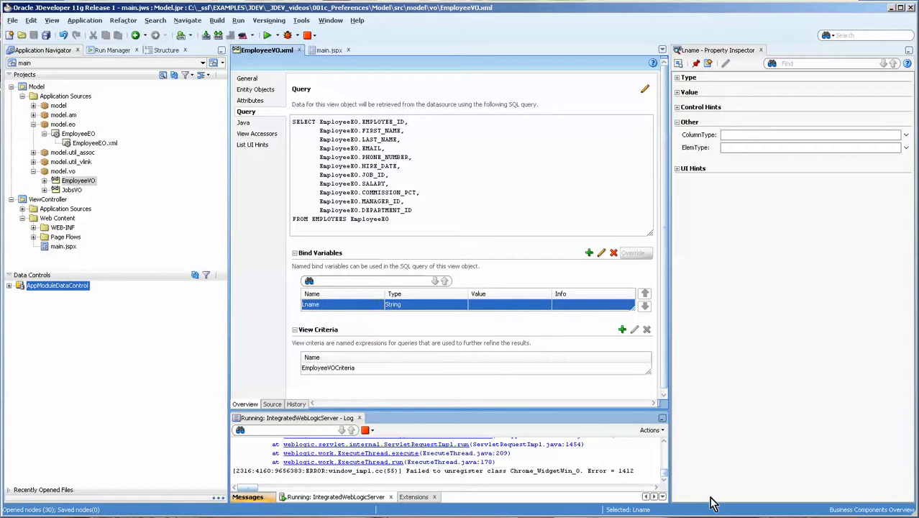
Bring the main.jspx page with its employees table into Design view.
left_click(322, 49)
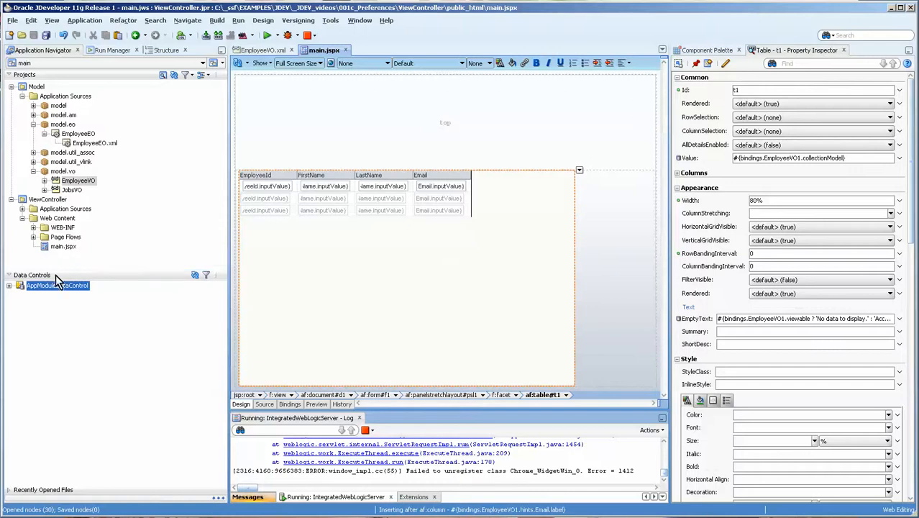
mouse_move(27, 296)
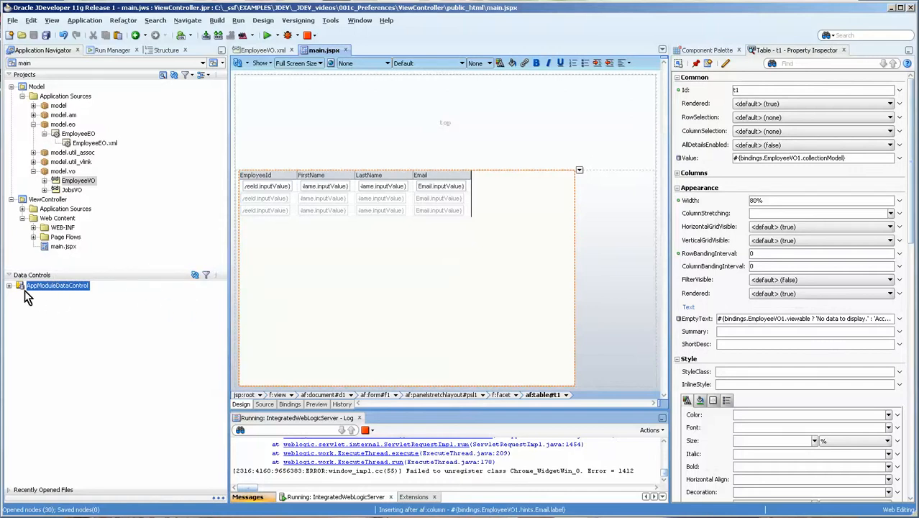
Drop EmployeesVO1's named criteria onto main.jspx as an ADF Query Panel and select the EmployeeEO table.
left_click(9, 285)
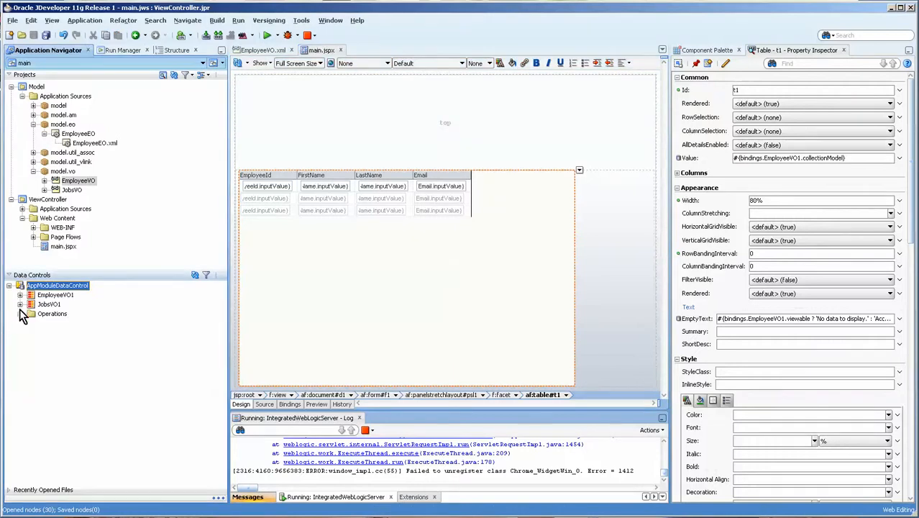
left_click(20, 293)
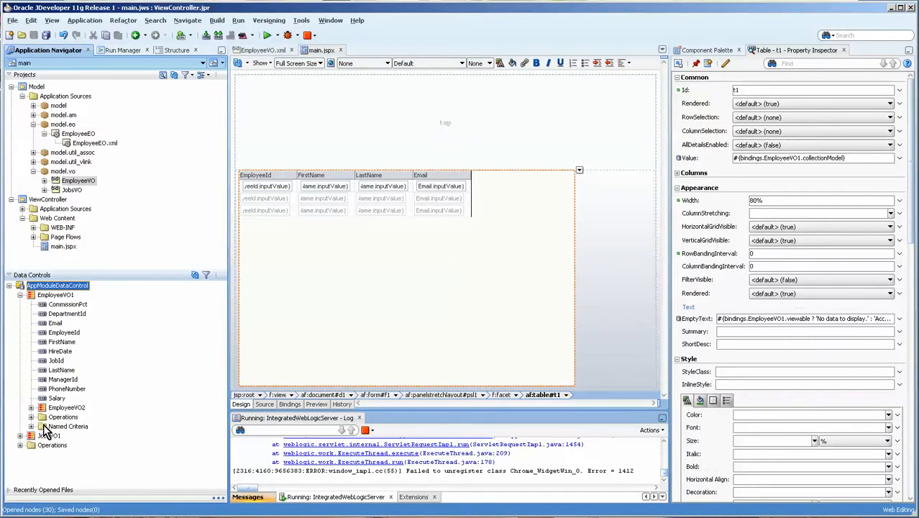
left_click(31, 426)
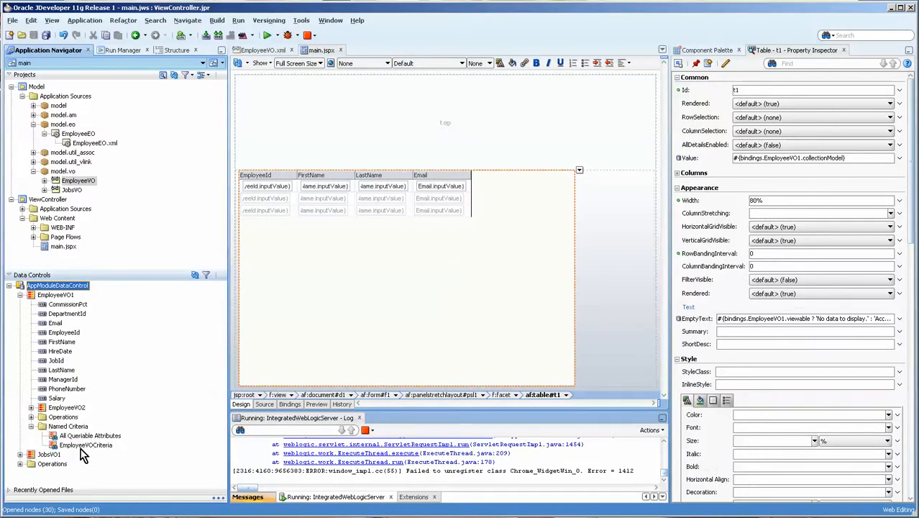
mouse_move(86, 444)
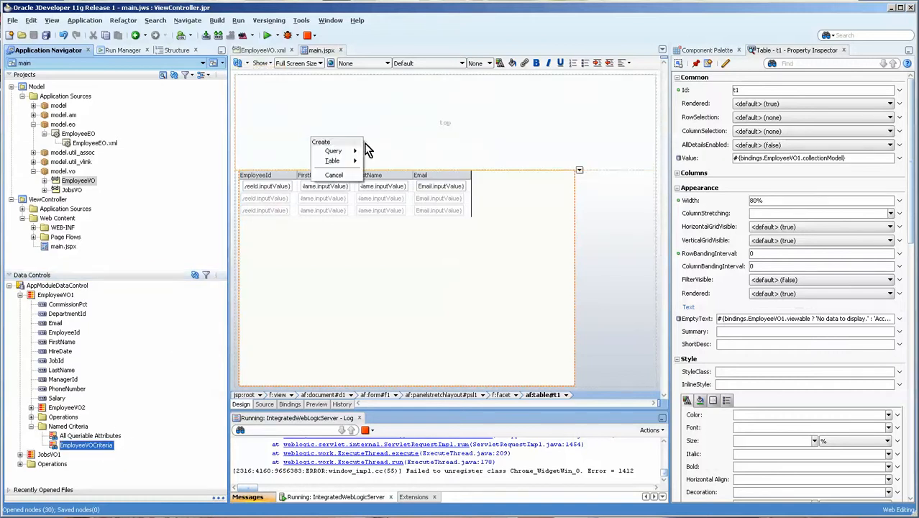
mouse_move(334, 151)
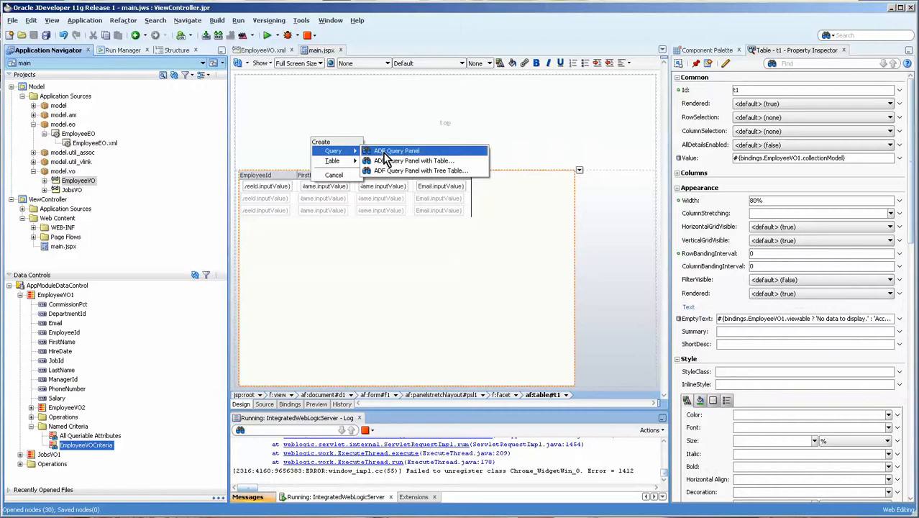
mouse_move(414, 161)
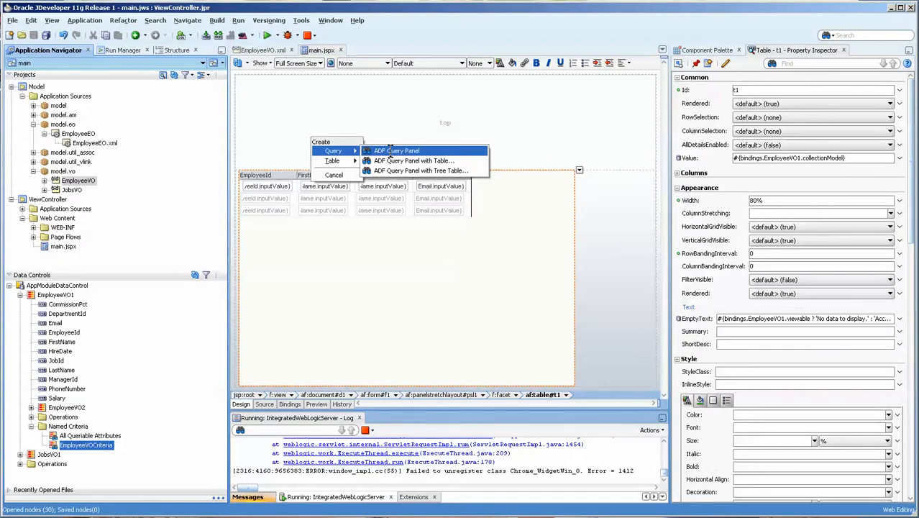
left_click(397, 151)
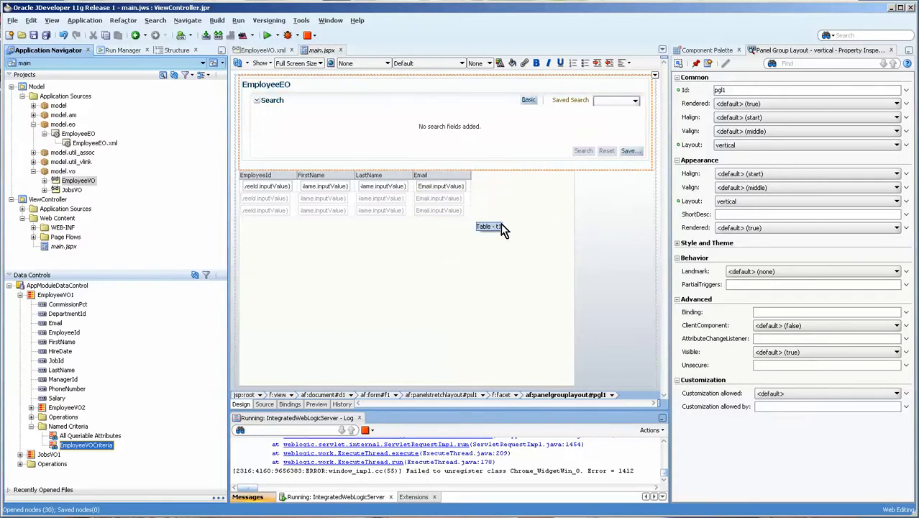
left_click(489, 226)
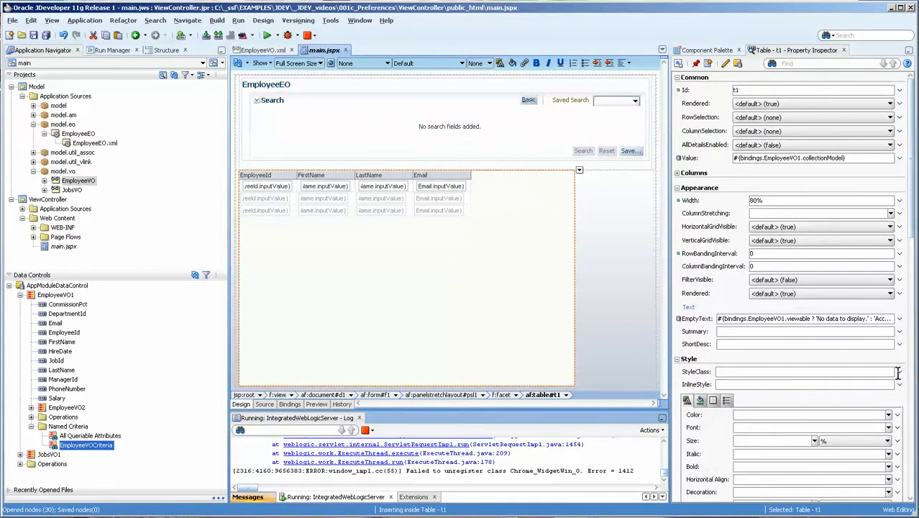
Set the table's PartialTriggers to the query panel component so it refreshes on search.
scroll("down", 3)
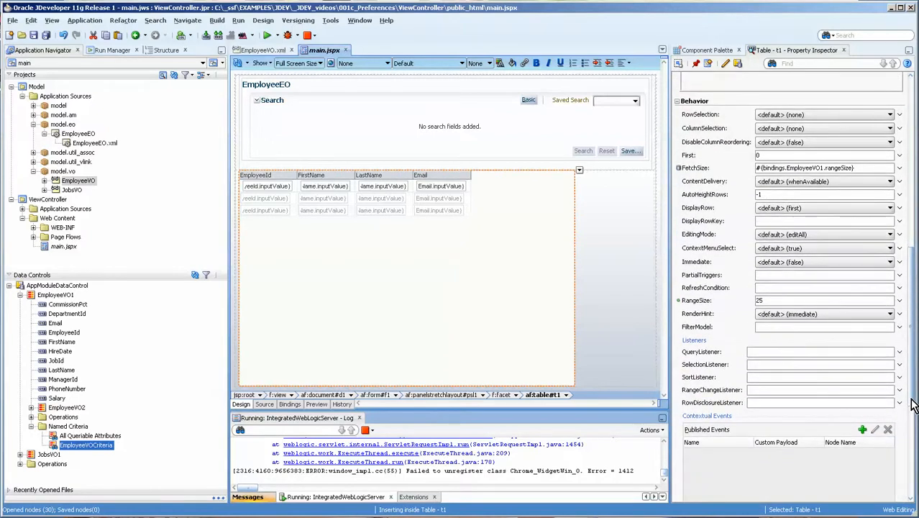
scroll("down", 3)
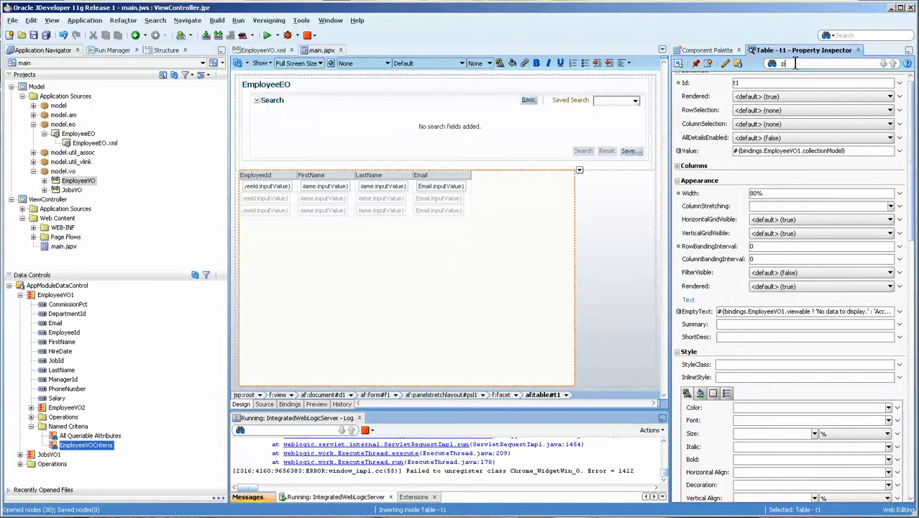
type("part")
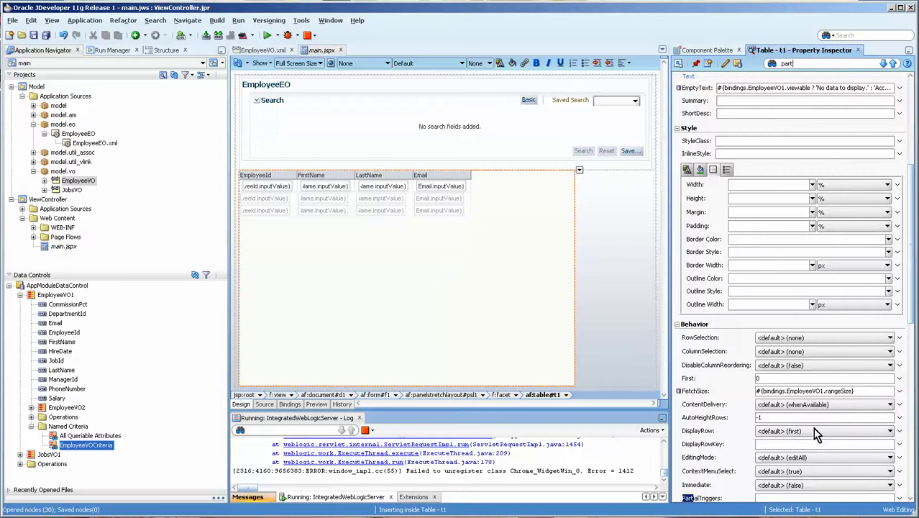
scroll("down", 3)
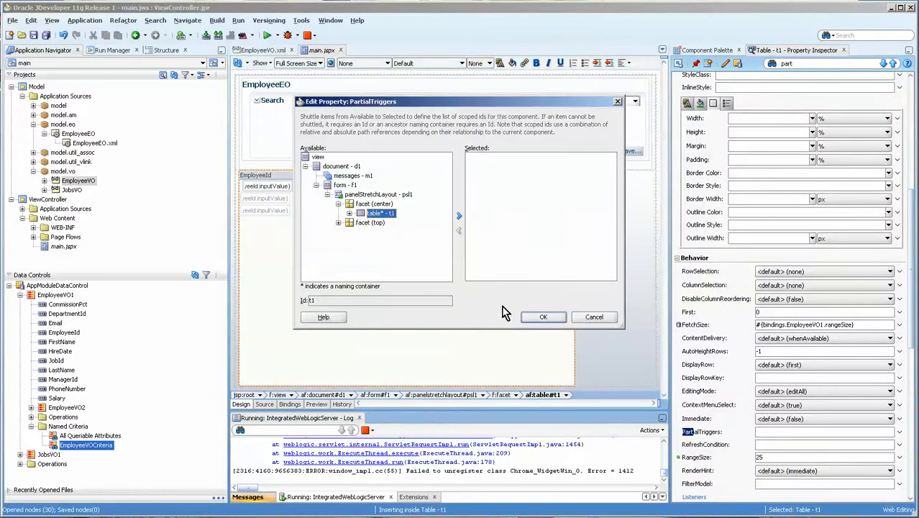
left_click(338, 221)
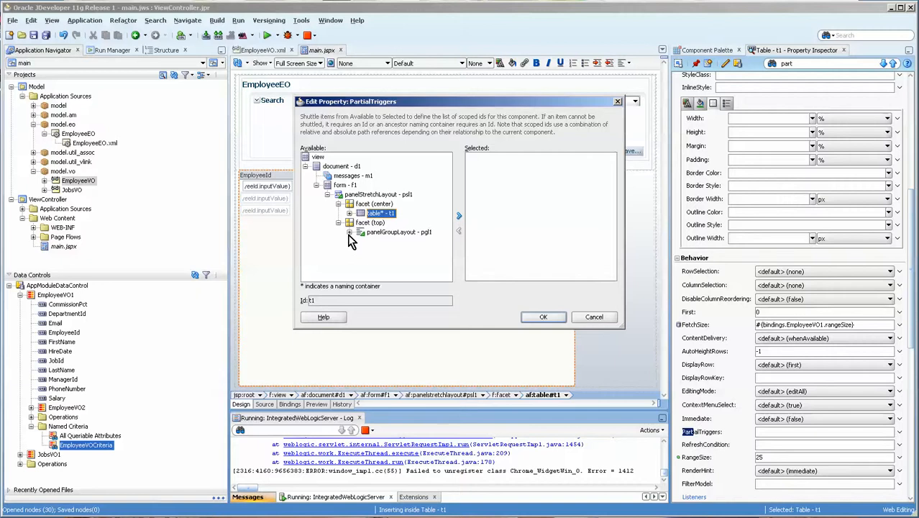
left_click(410, 250)
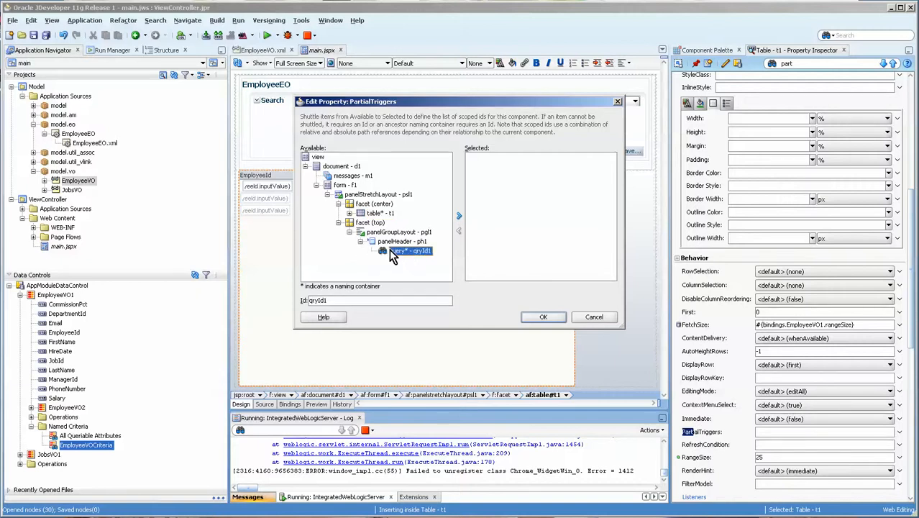
left_click(459, 216)
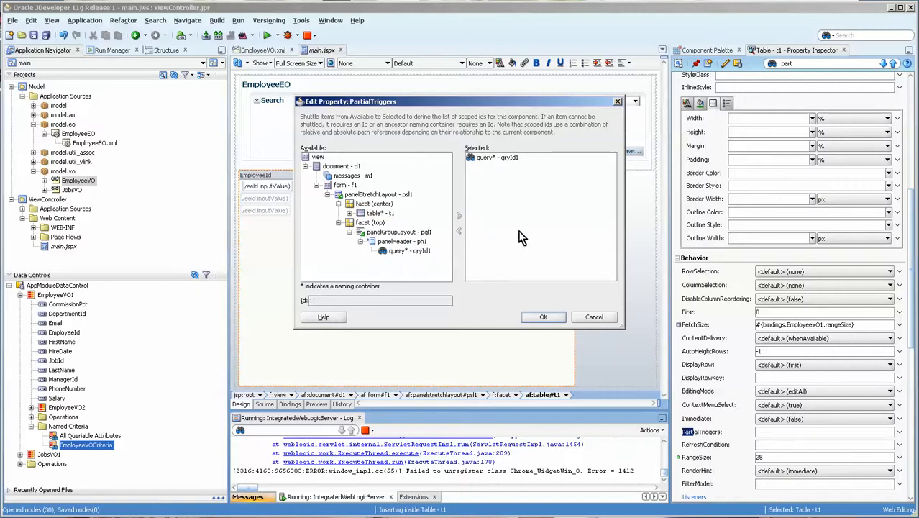
left_click(544, 316)
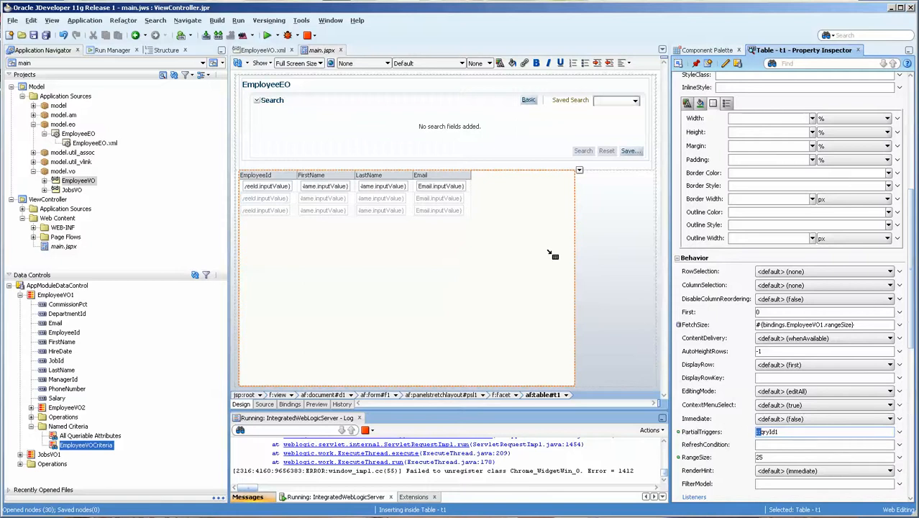
mouse_move(98, 132)
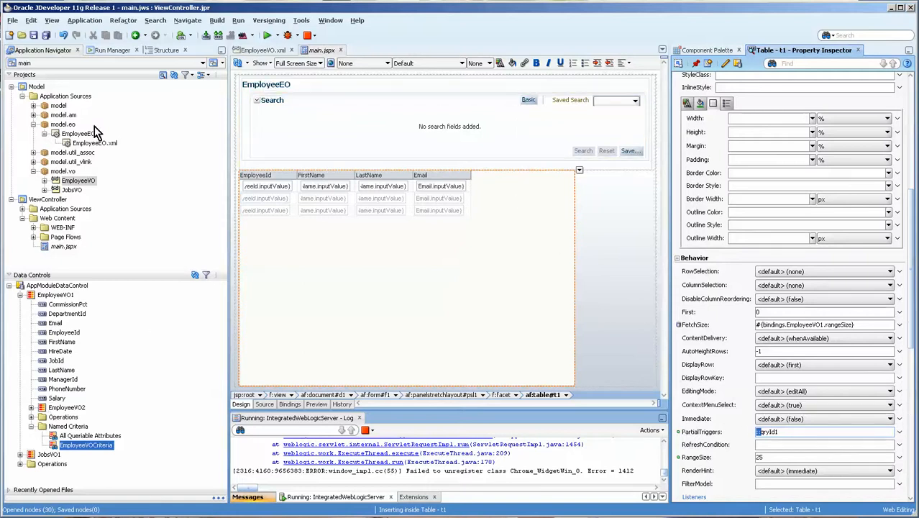
Check the query panel in the Structure window, save all, and bring up main.jspx's run actions.
left_click(167, 49)
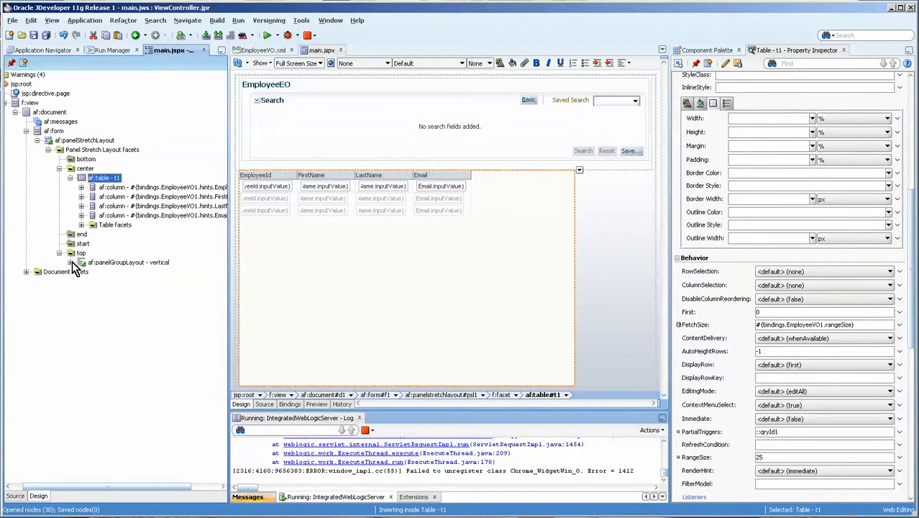
left_click(81, 262)
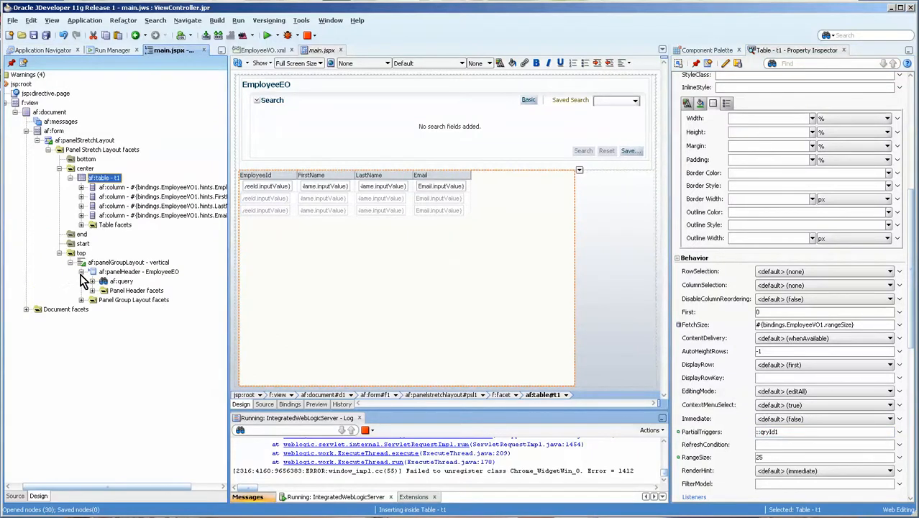
left_click(120, 281)
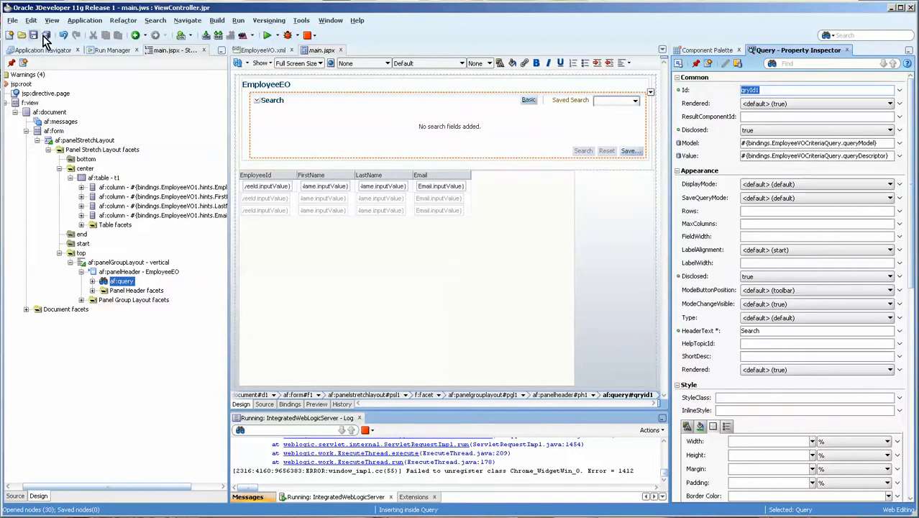
left_click(45, 34)
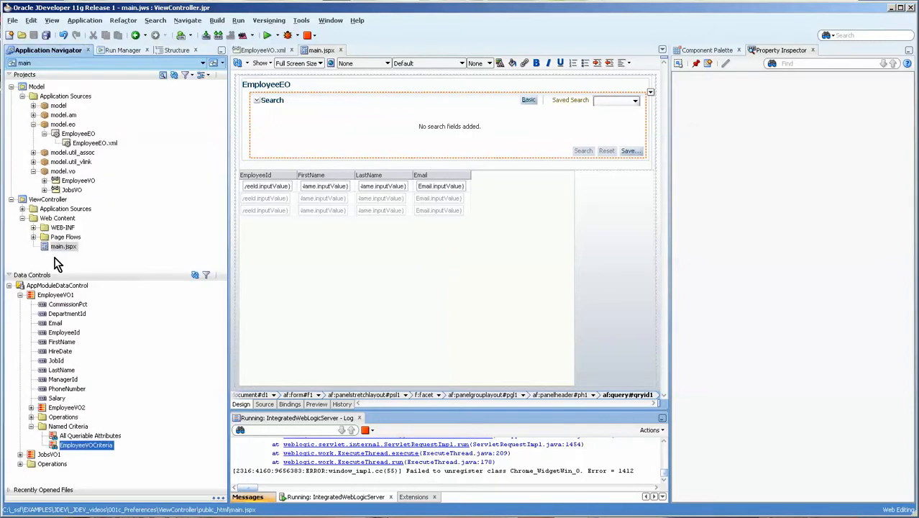
right_click(63, 246)
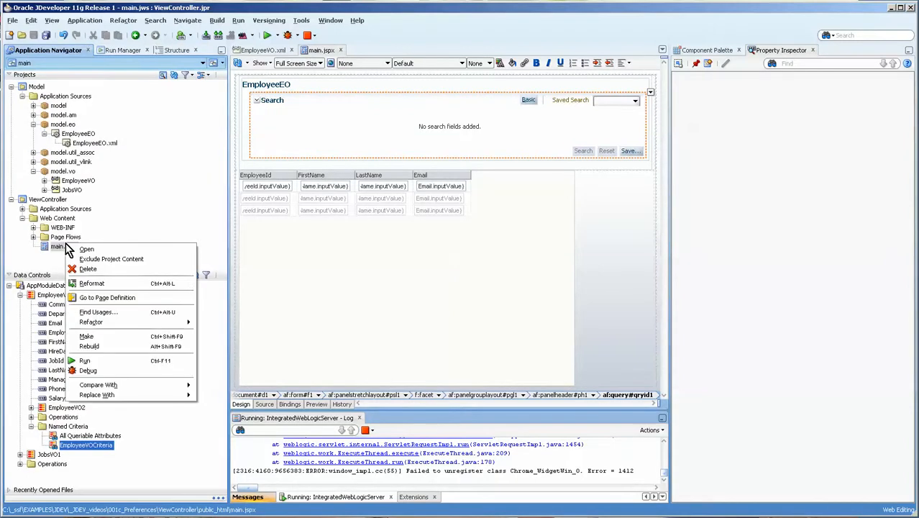
mouse_move(85, 360)
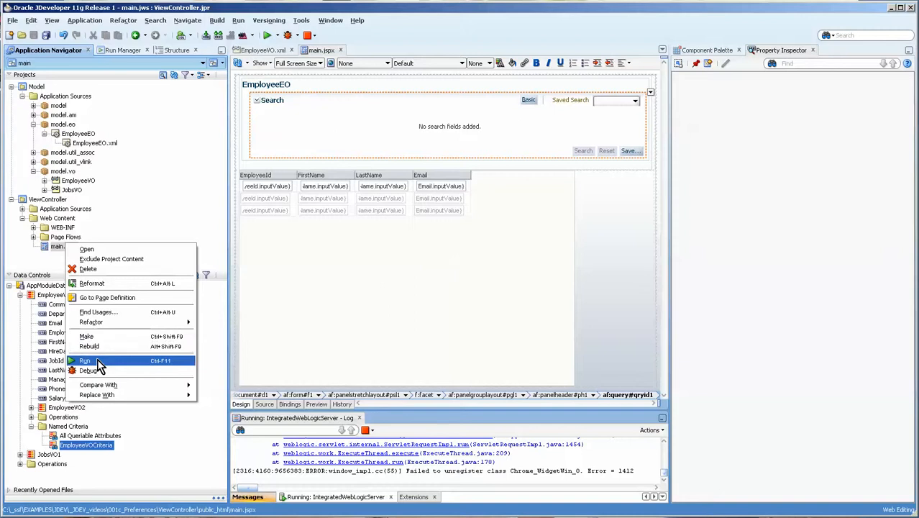
Run main.jspx in Chrome and search LastName for 'King' to return the two King rows.
left_click(87, 359)
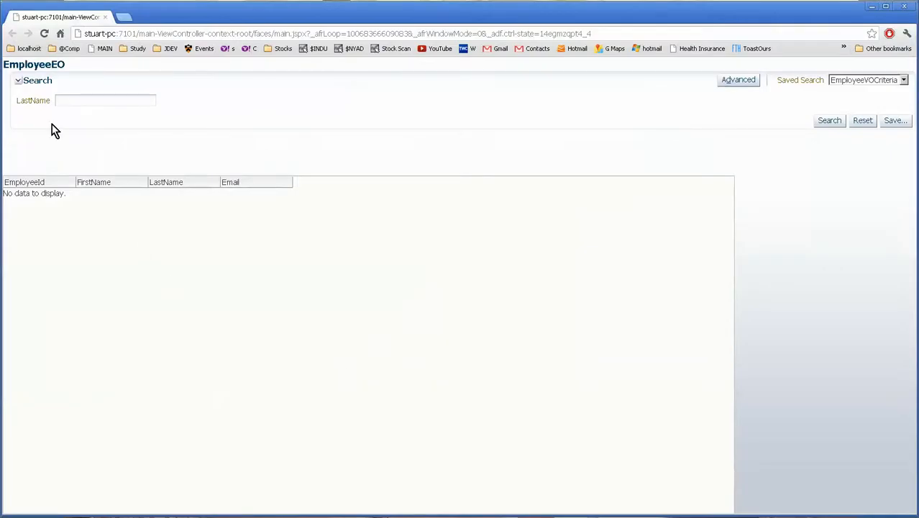
mouse_move(98, 187)
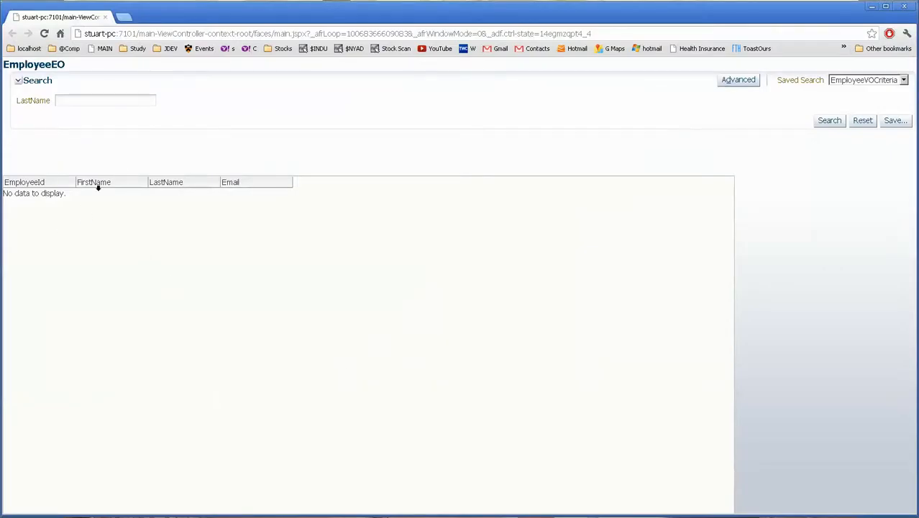
left_click(103, 101)
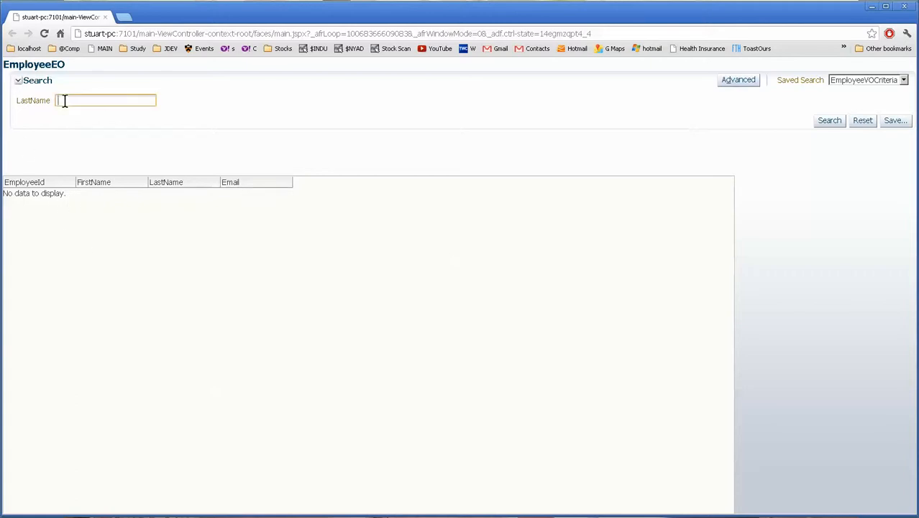
type("King")
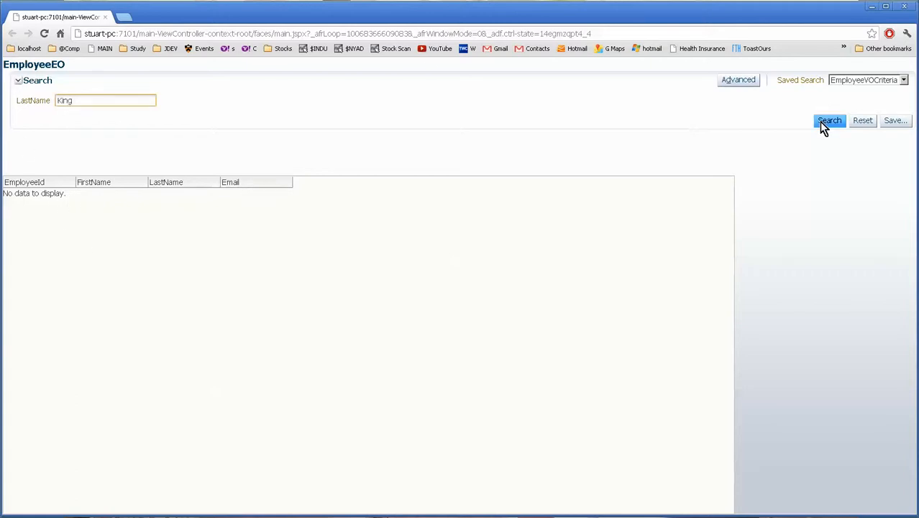
left_click(828, 121)
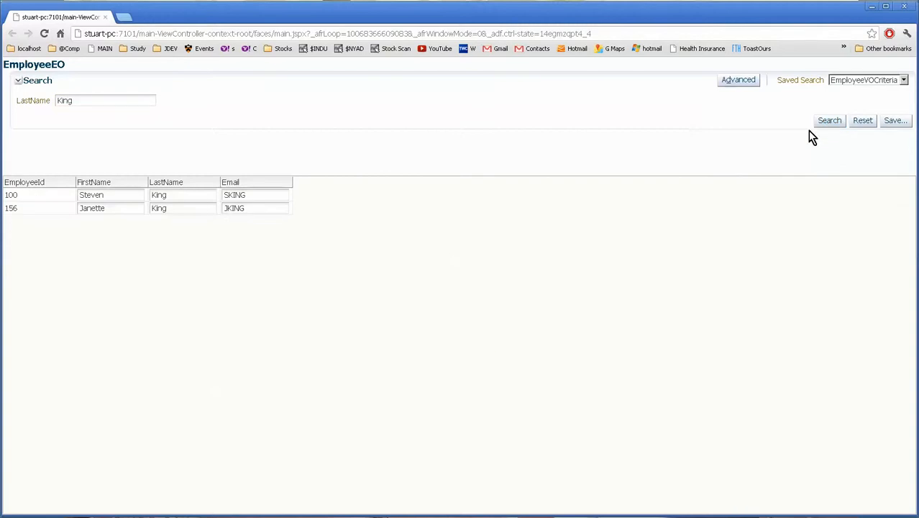
double_click(104, 101)
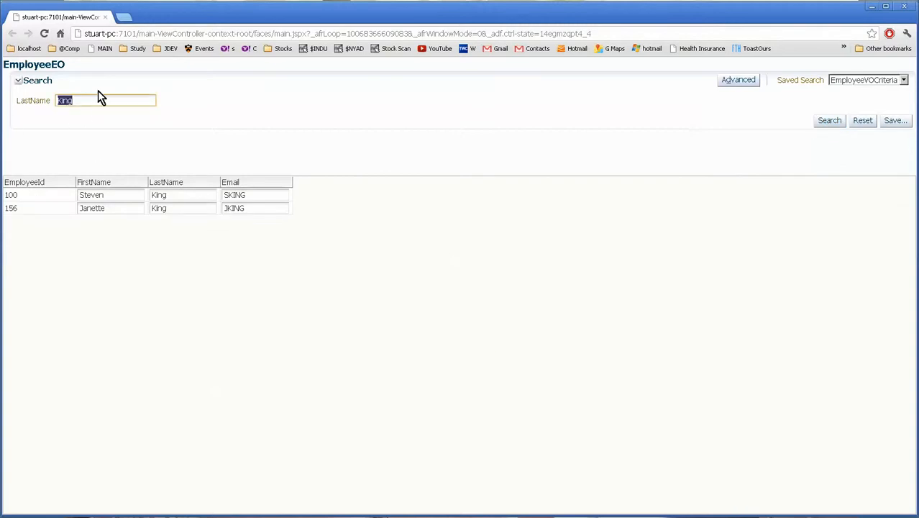
mouse_move(665, 129)
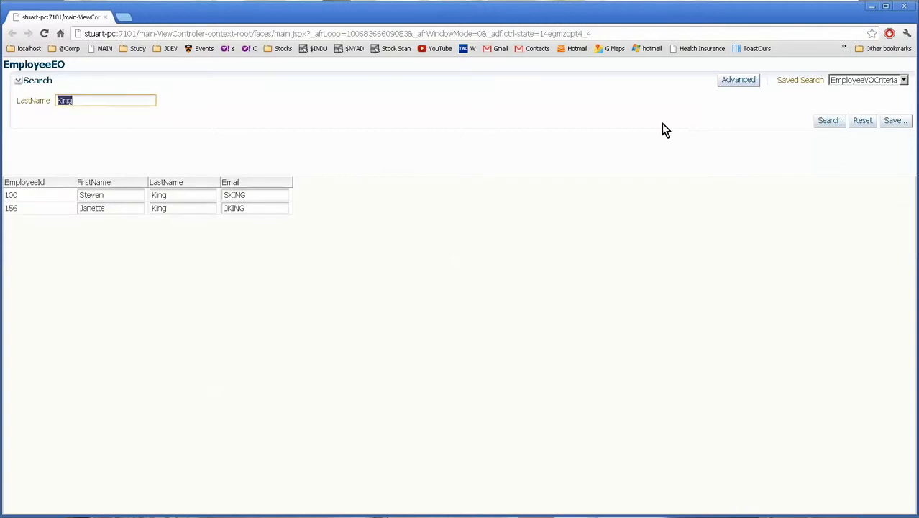
mouse_move(733, 63)
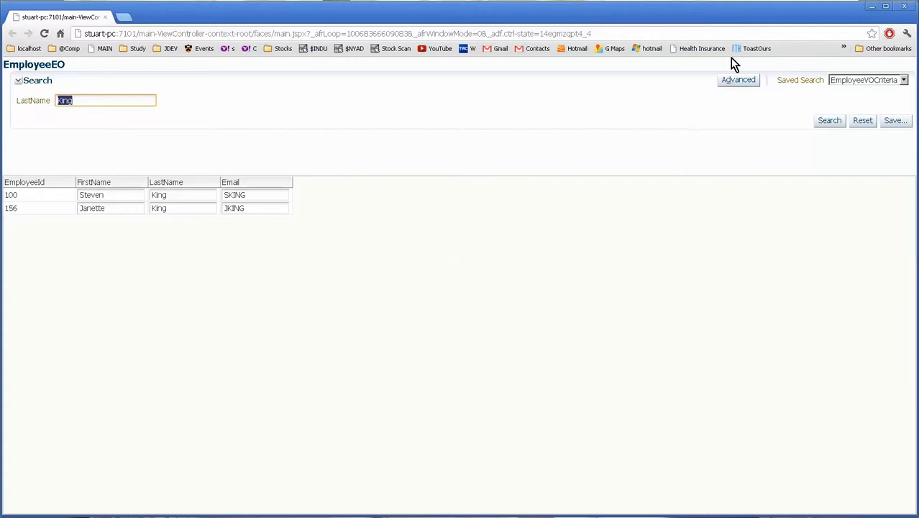
mouse_move(540, 123)
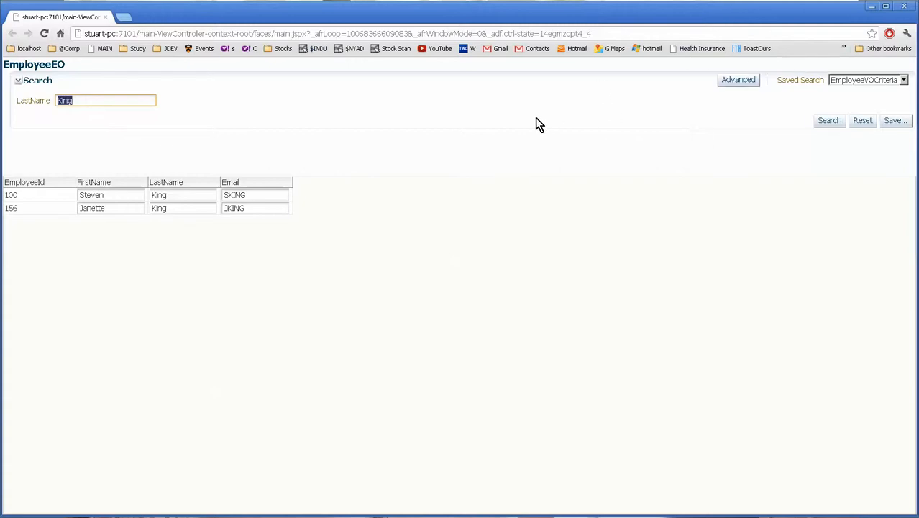
mouse_move(208, 131)
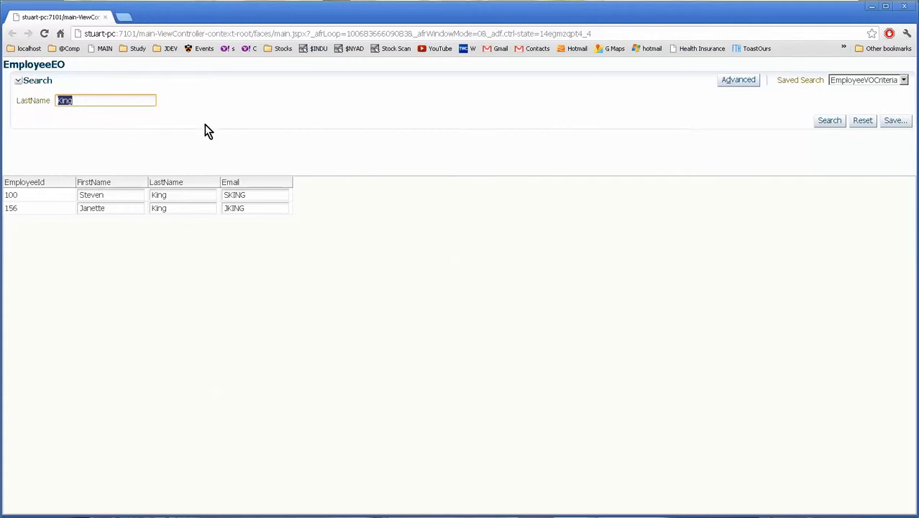